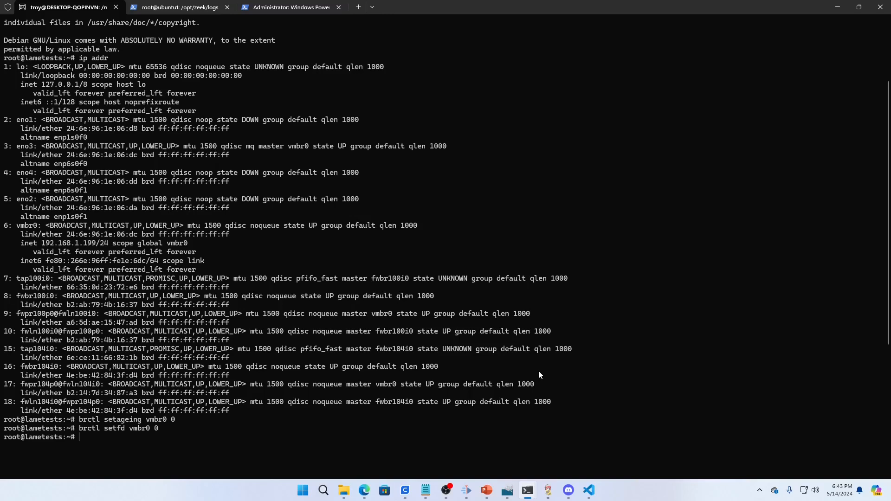
mouse_move(209, 222)
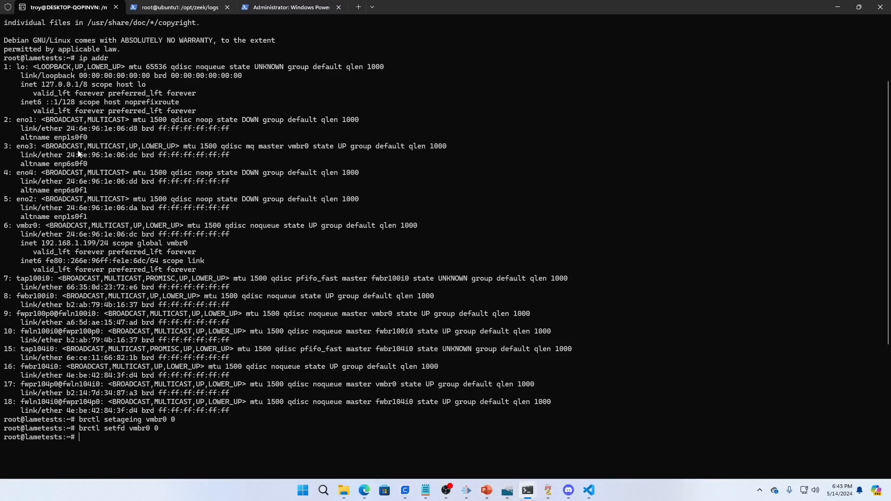
mouse_move(196, 158)
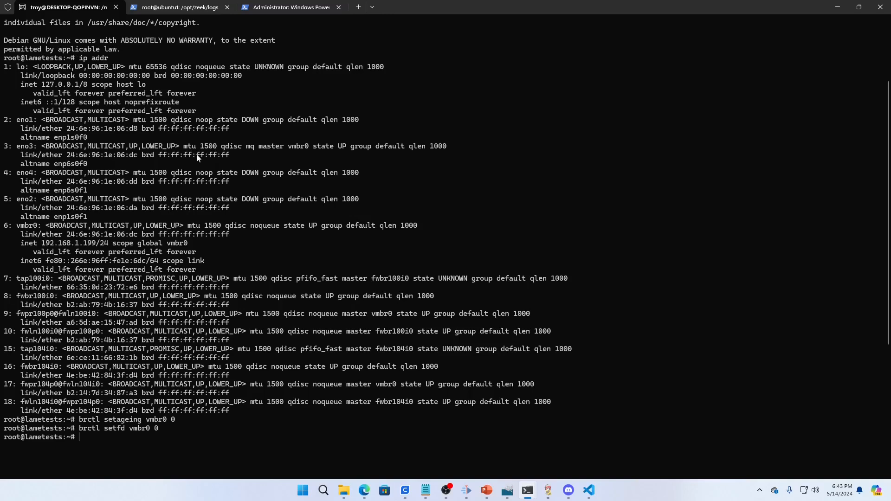
mouse_move(90, 437)
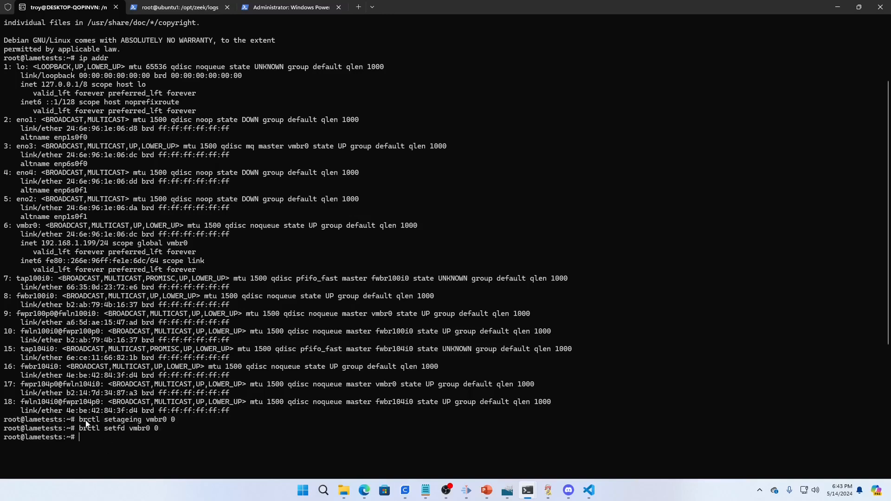
mouse_move(128, 425)
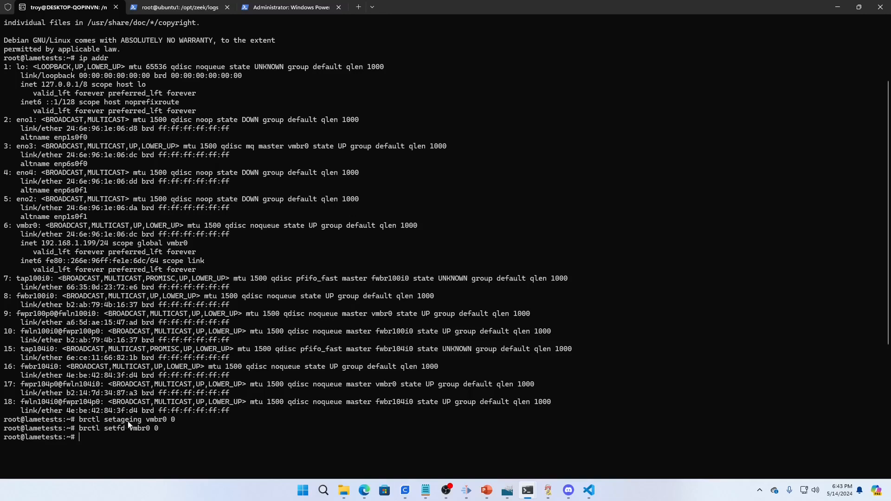
mouse_move(164, 426)
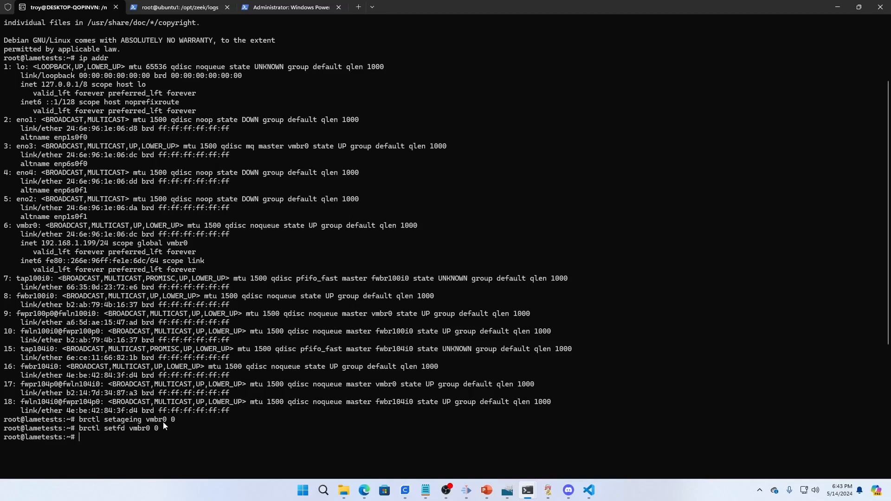
mouse_move(103, 436)
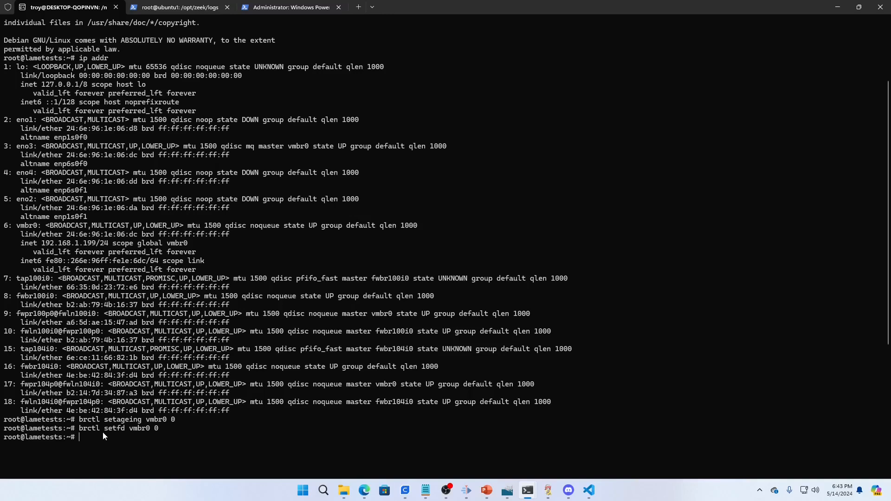
mouse_move(151, 431)
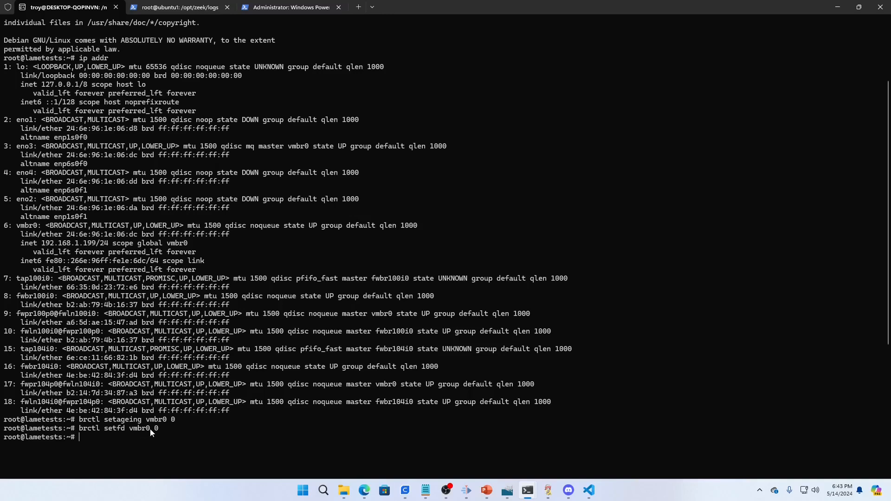
mouse_move(117, 436)
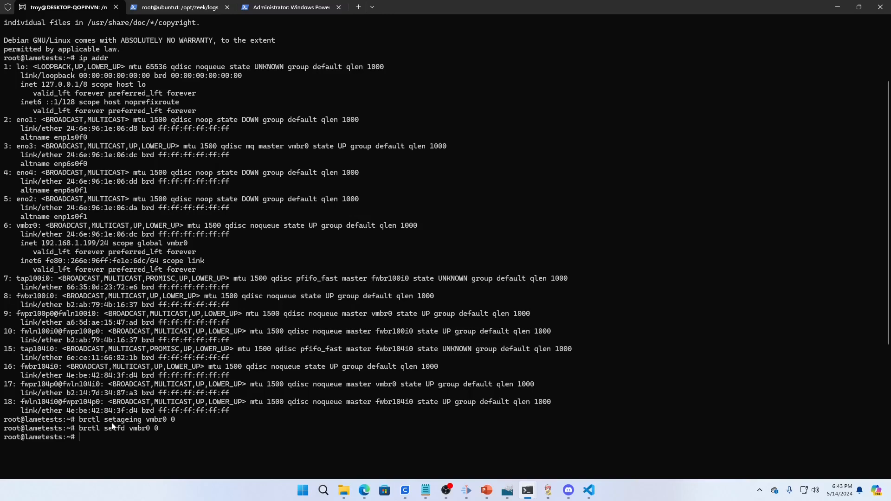
mouse_move(126, 427)
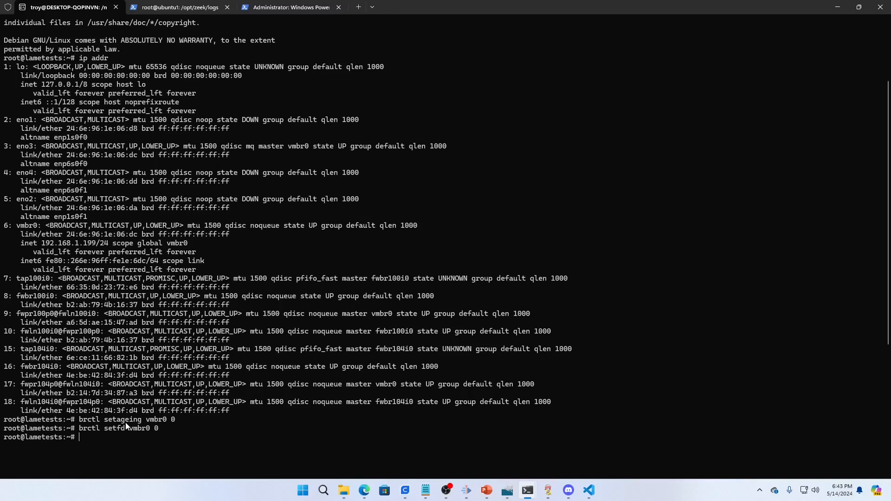
mouse_move(136, 428)
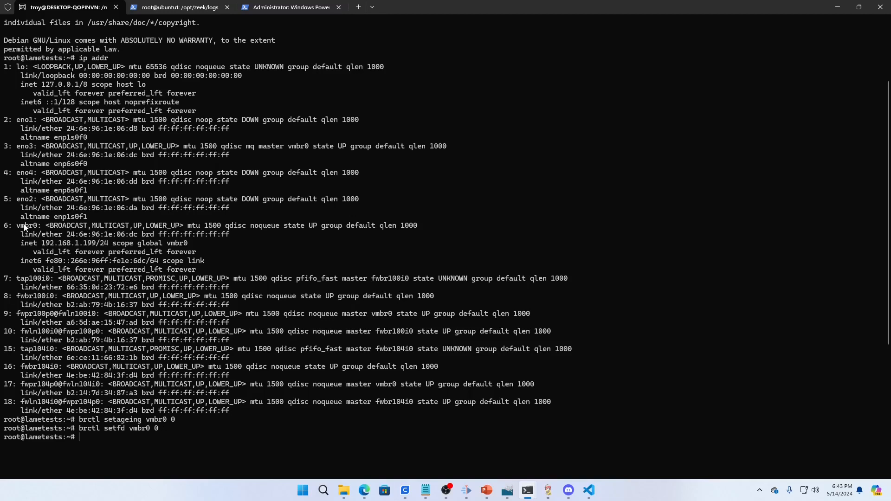
mouse_move(29, 234)
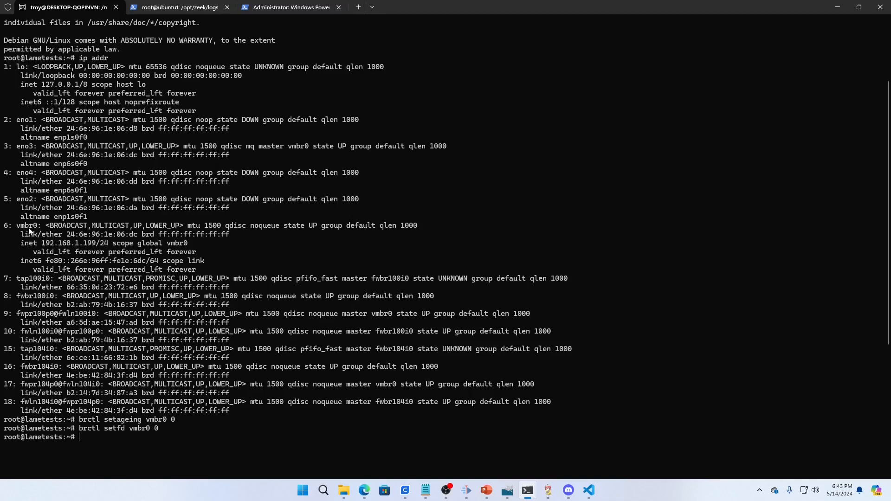
mouse_move(50, 249)
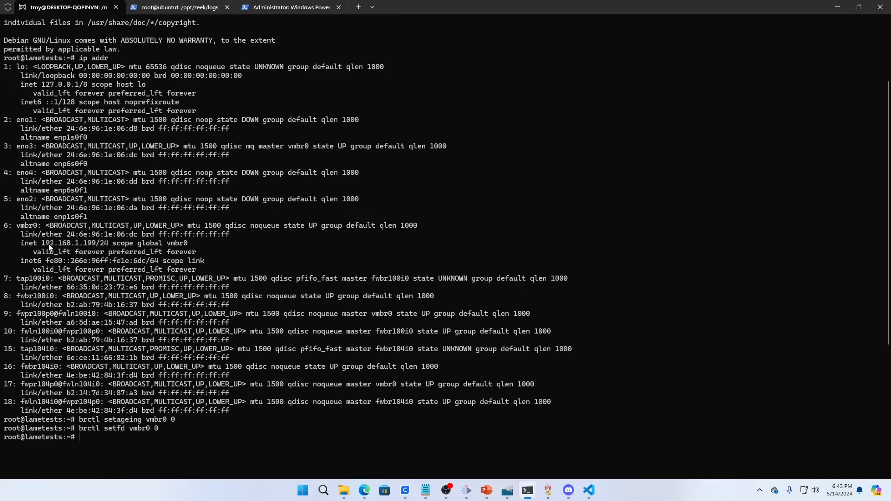
mouse_move(89, 245)
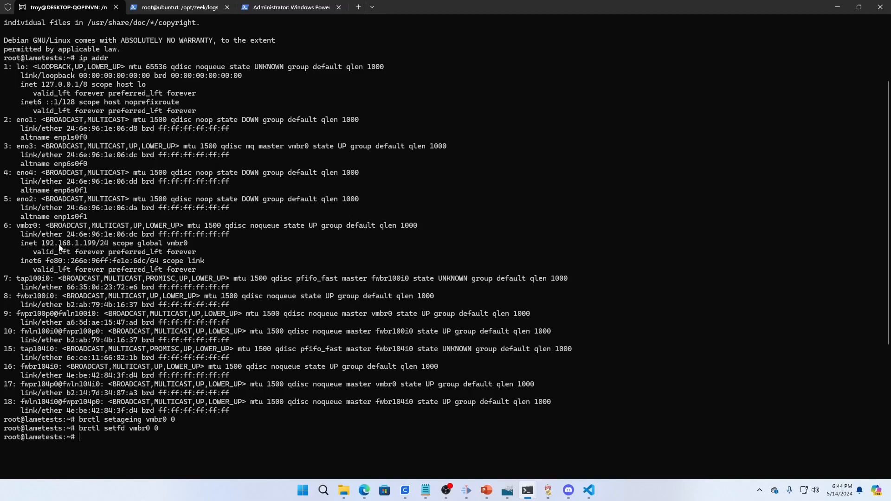
mouse_move(129, 431)
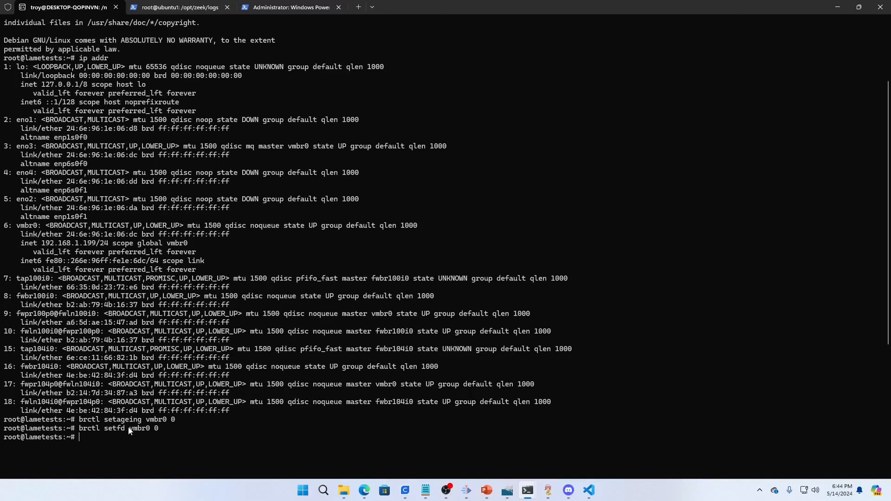
mouse_move(143, 441)
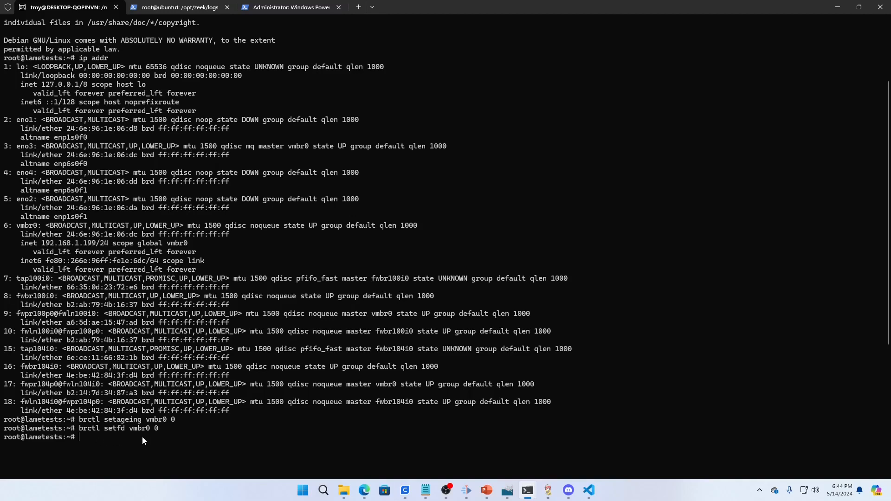